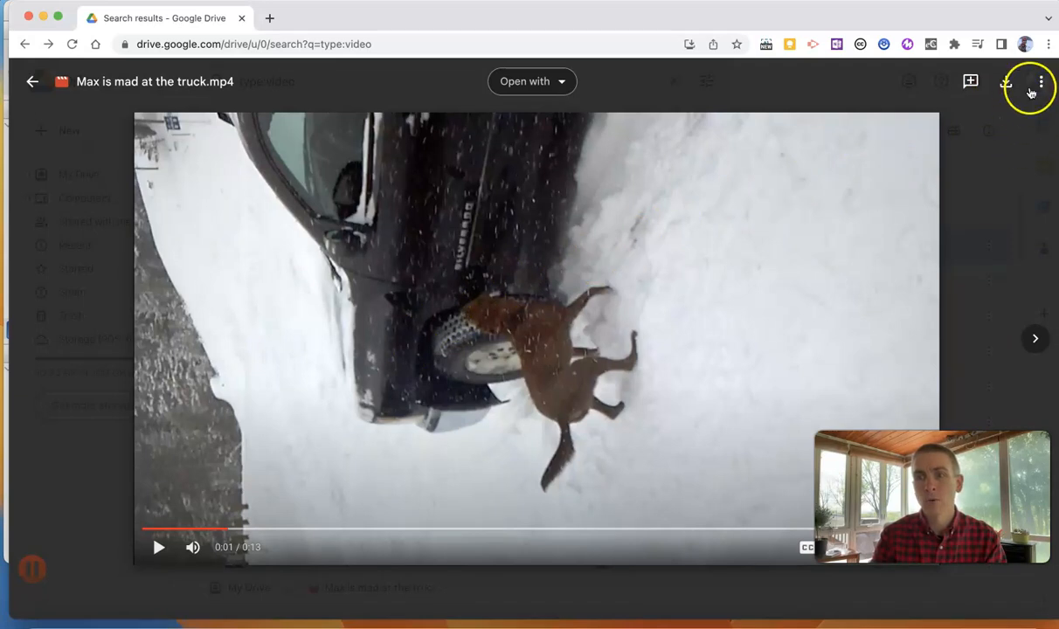
Copy an anyone-with-the-link share link for 'Max is mad at the truck.mp4'
{"action": "left_click", "coordinate": [1041, 81]}
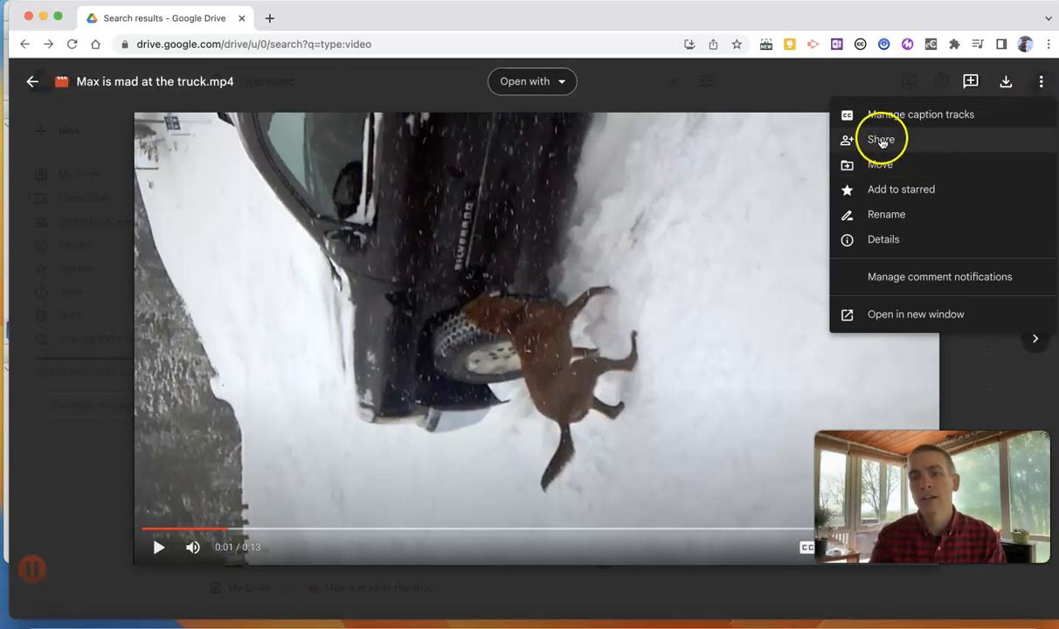
{"action": "left_click", "coordinate": [882, 139]}
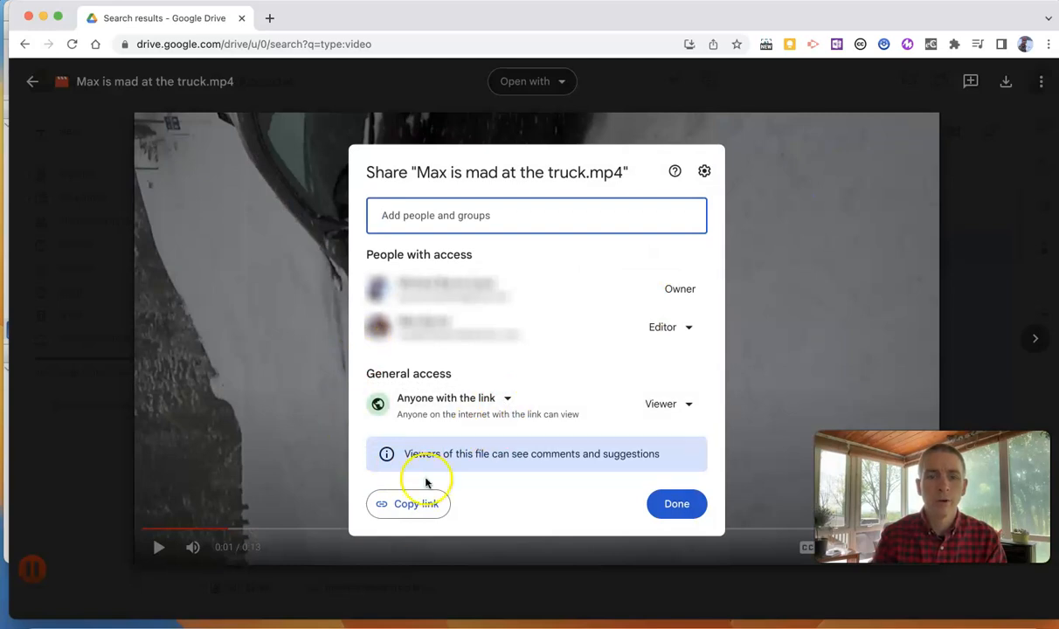
{"action": "left_click", "coordinate": [409, 503]}
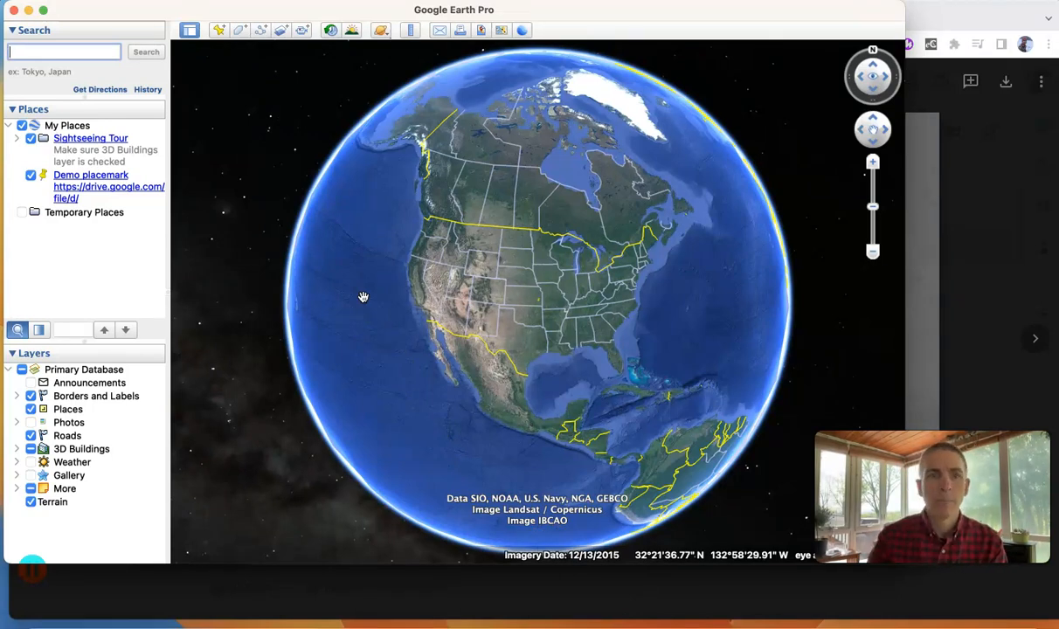
Add a new pushpin placemark and name it 'Demo Video Placemark'
{"action": "left_click", "coordinate": [219, 29]}
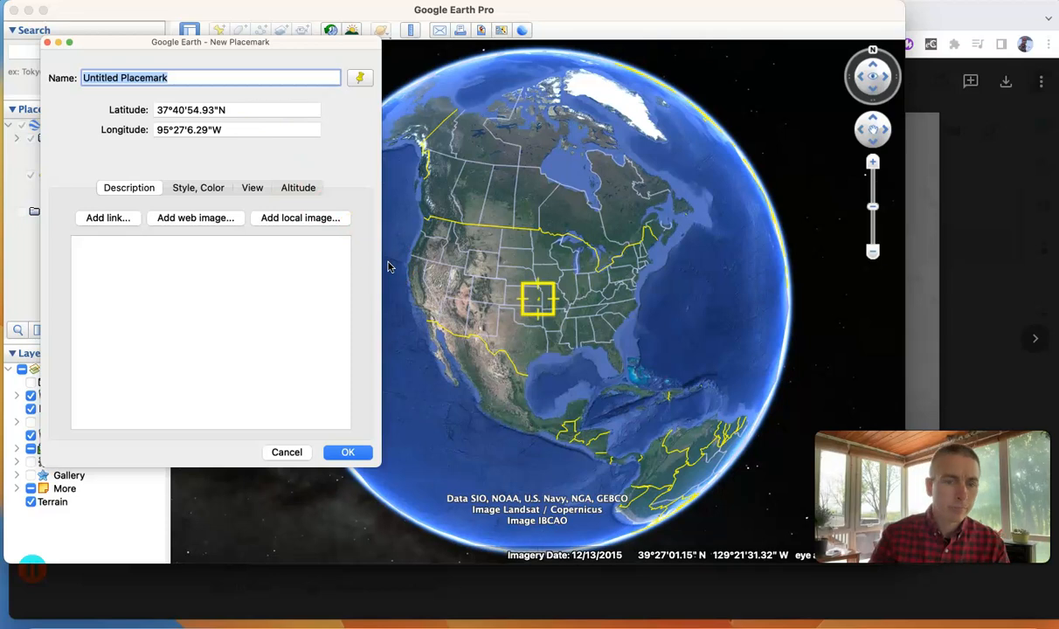
{"action": "type", "text": "Demo Video Plac"}
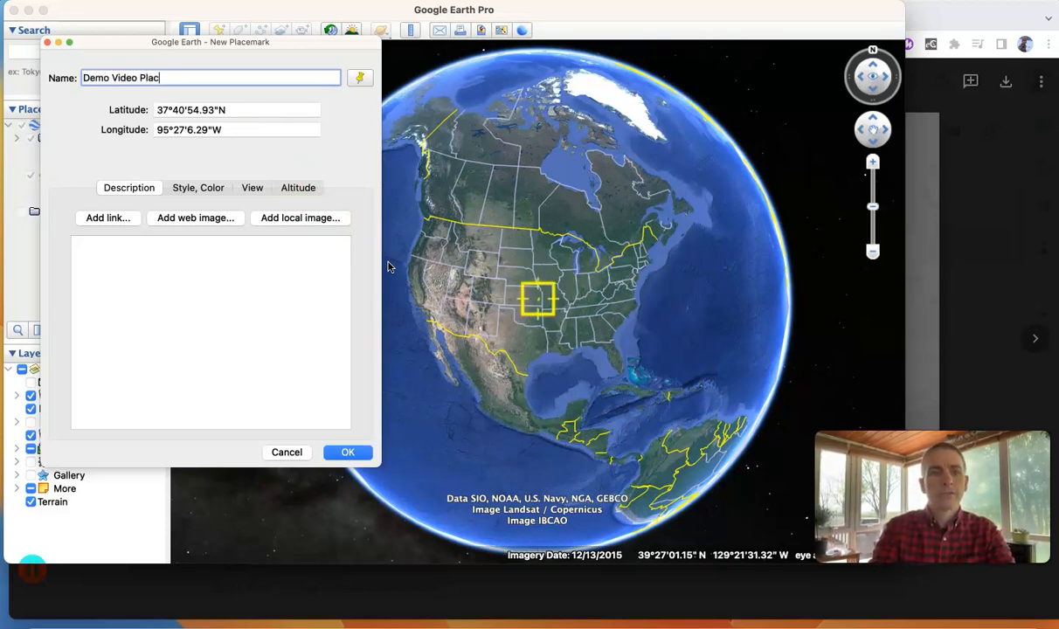
{"action": "type", "text": "emark"}
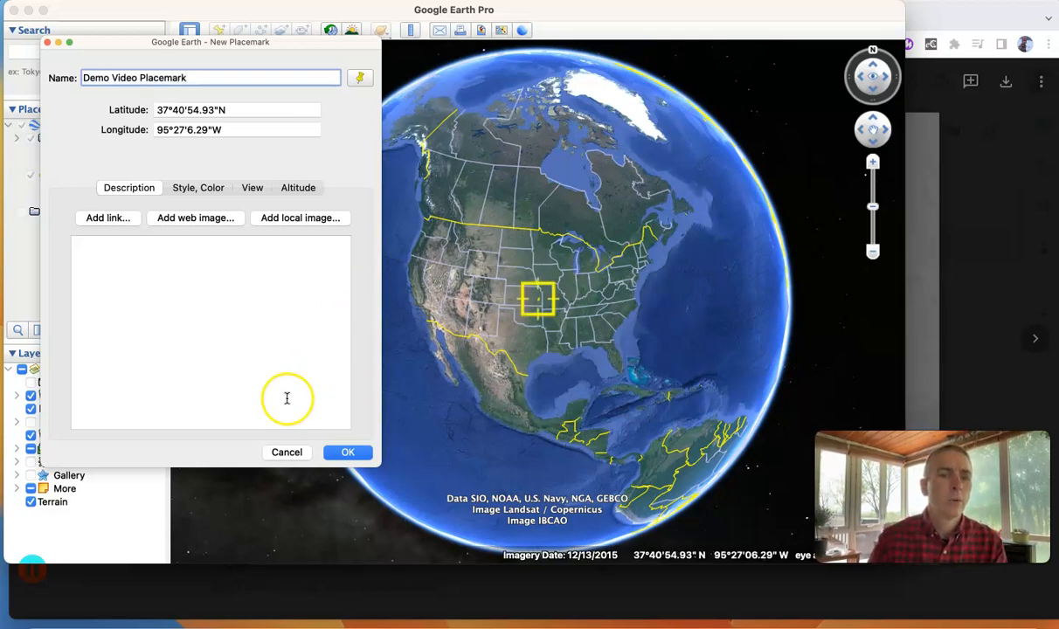
Insert the pasted Google Drive video URL as a description link and save the placemark
{"action": "left_click", "coordinate": [108, 218]}
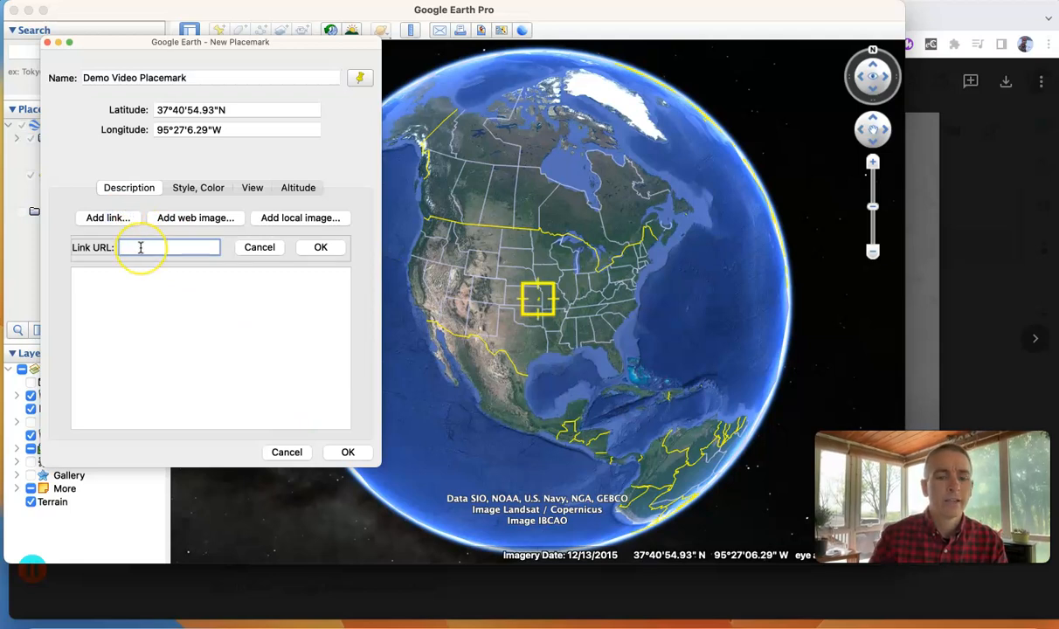
{"action": "type", "text": "QErzDKFgweddPYi6w"}
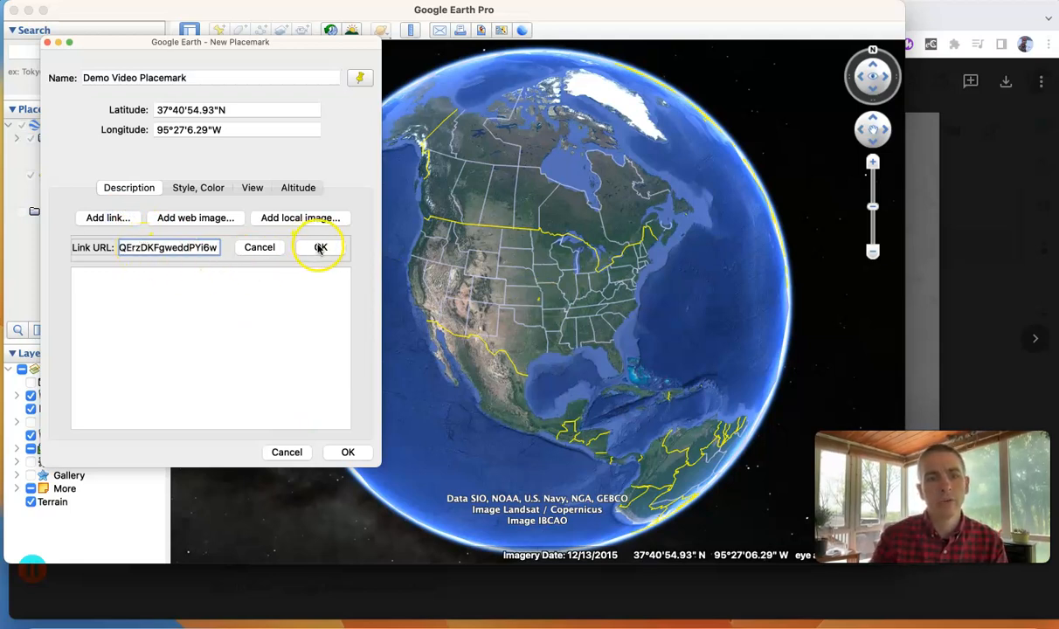
{"action": "left_click", "coordinate": [319, 248]}
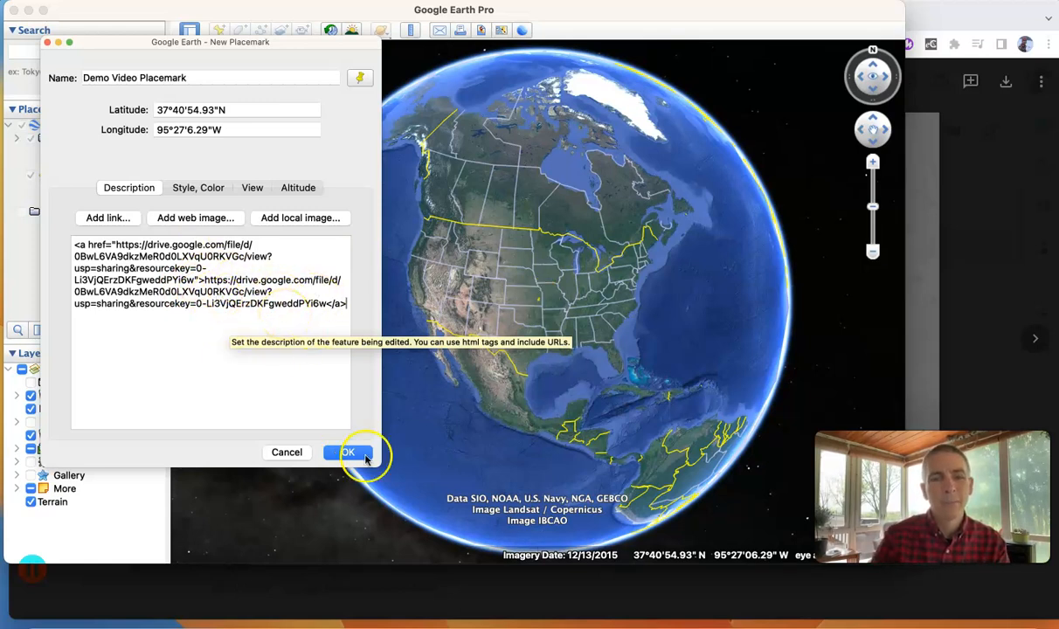
{"action": "left_click", "coordinate": [348, 452]}
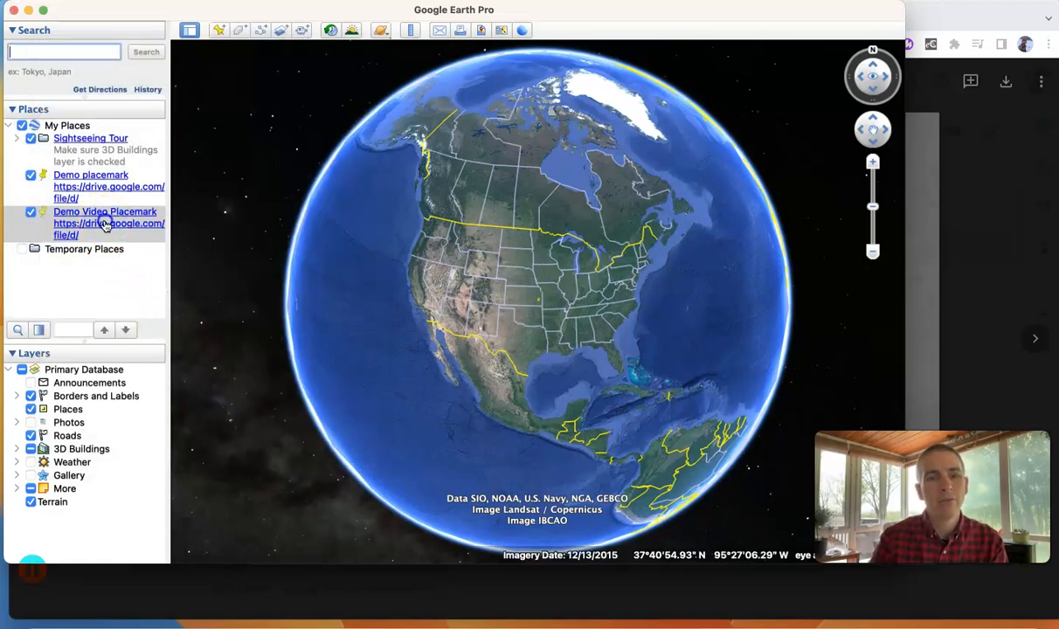
Follow the placemark's Drive link and play the truck video in Earth's built-in browser
{"action": "left_click", "coordinate": [108, 223]}
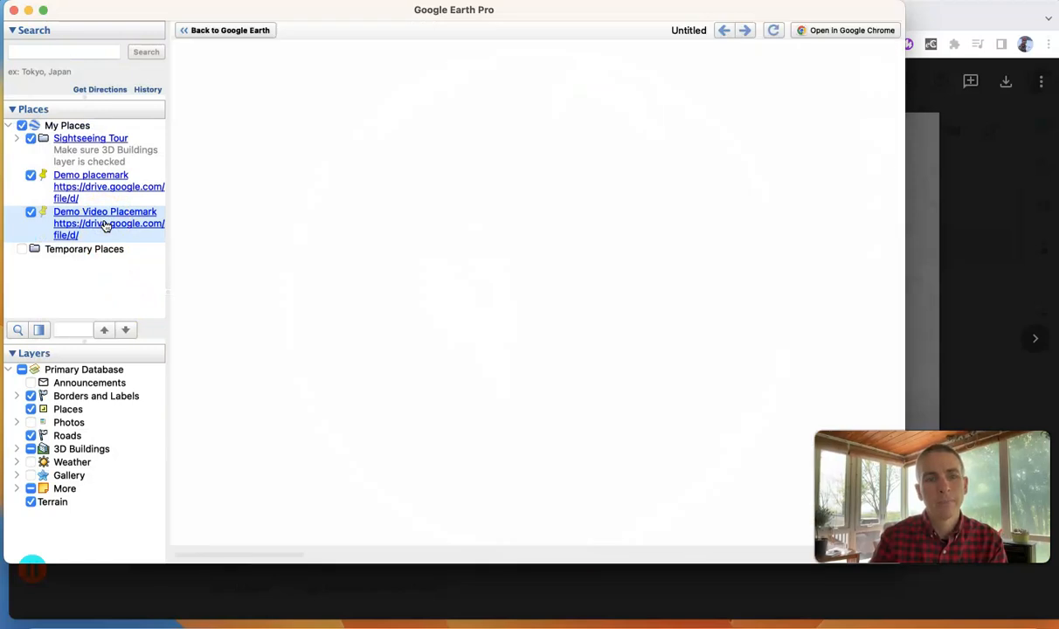
{"action": "left_click", "coordinate": [109, 229]}
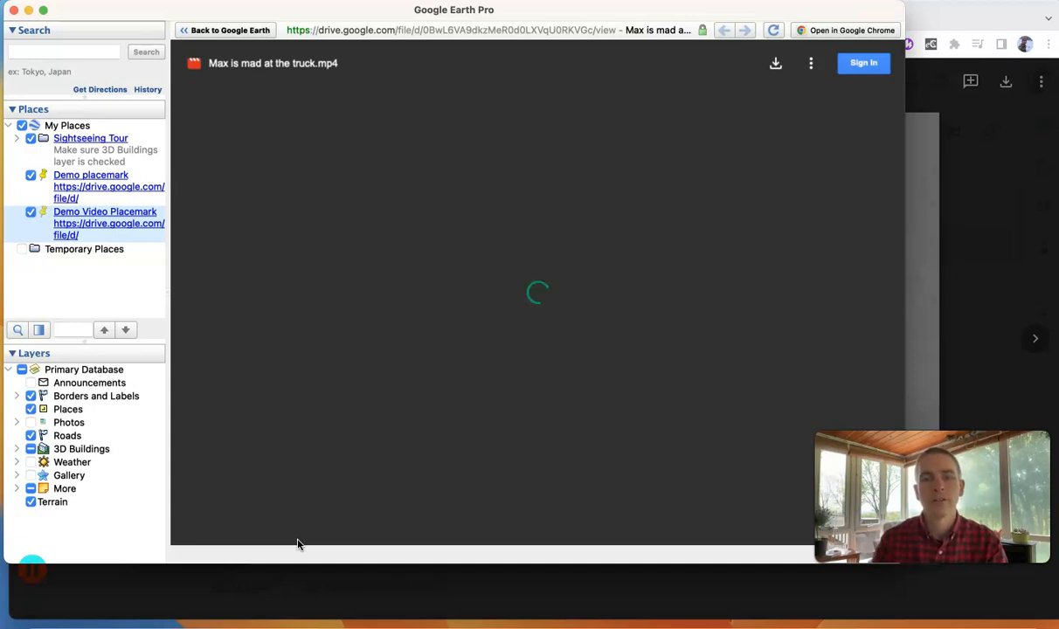
{"action": "mouse_move", "coordinate": [356, 514]}
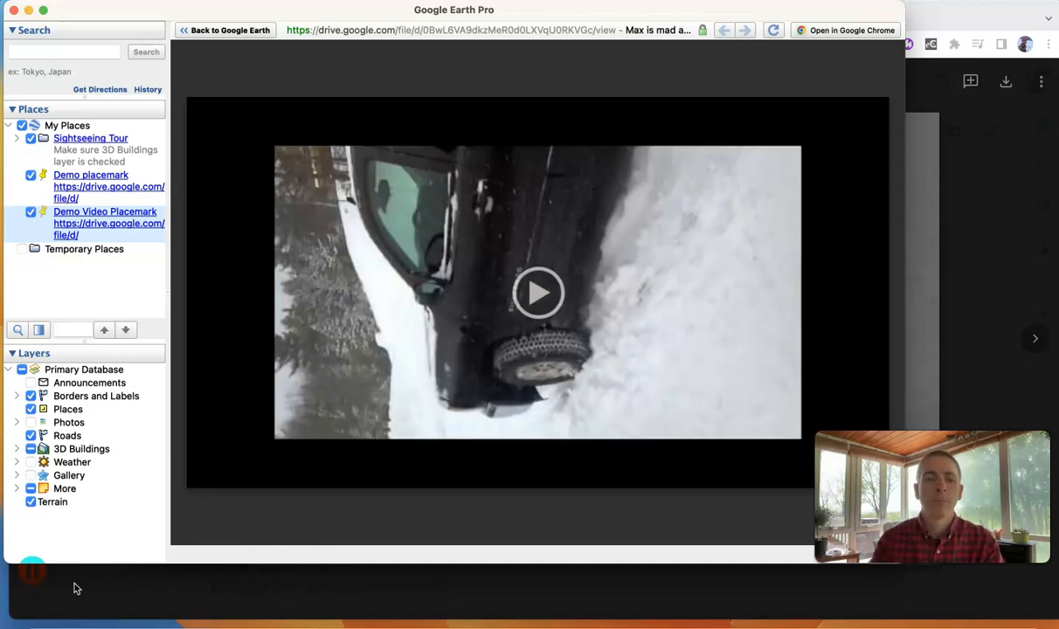
{"action": "left_click", "coordinate": [538, 293]}
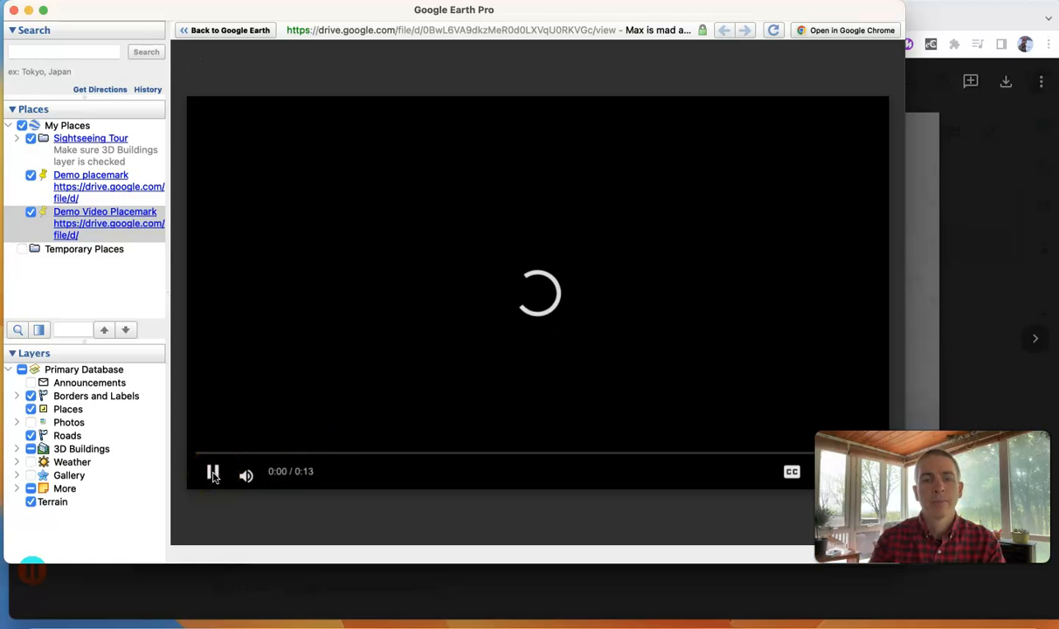
{"action": "left_click", "coordinate": [213, 474]}
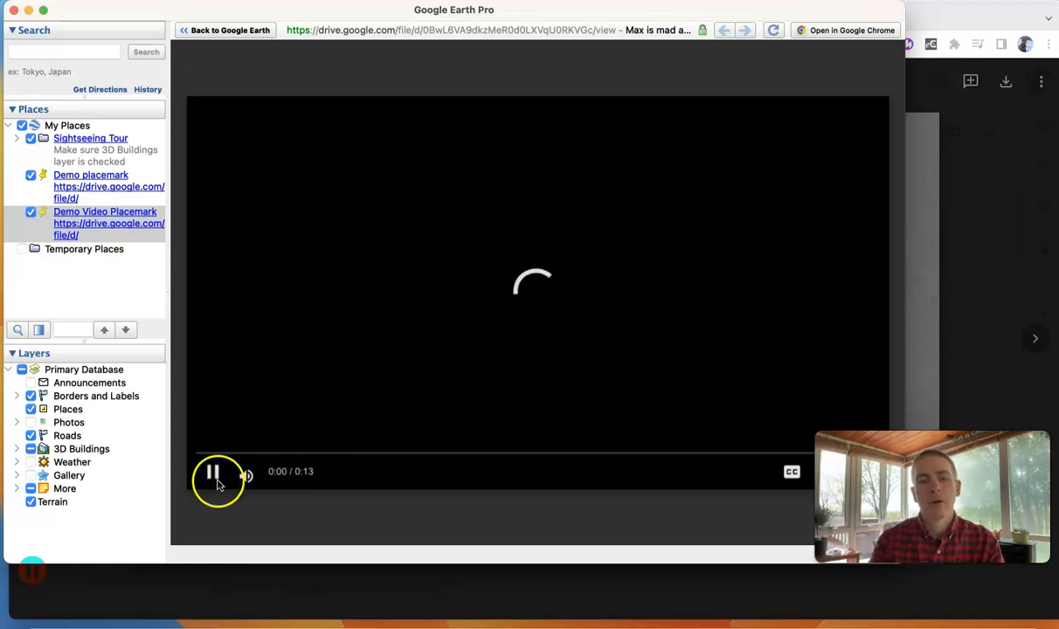
{"action": "left_click", "coordinate": [214, 472]}
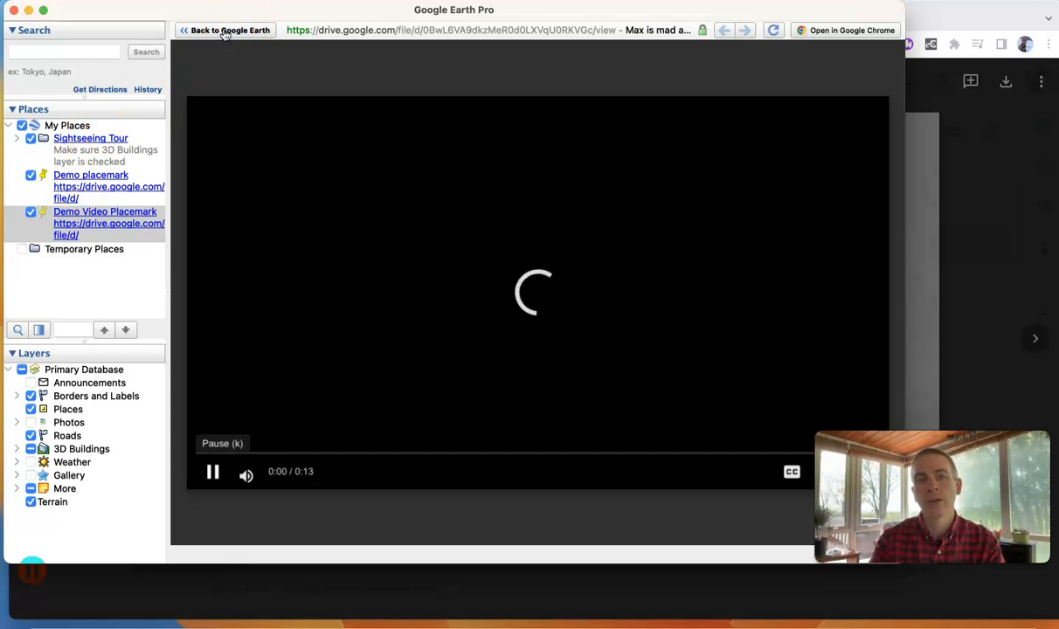
Go back to the globe and add a second placemark named 'Demo YouTube Video'
{"action": "left_click", "coordinate": [225, 30]}
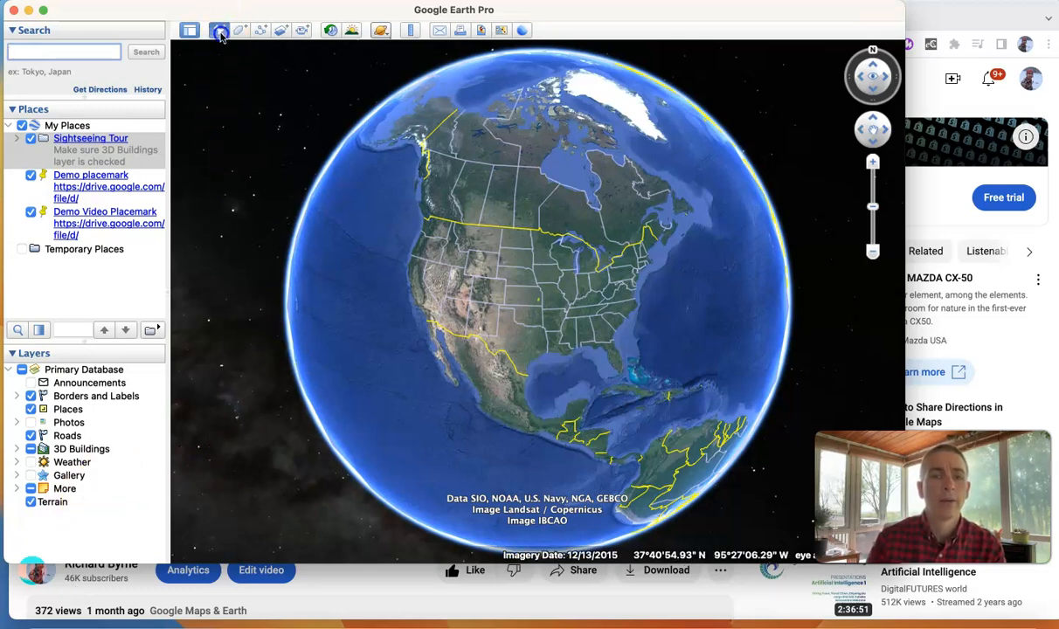
{"action": "left_click", "coordinate": [220, 30]}
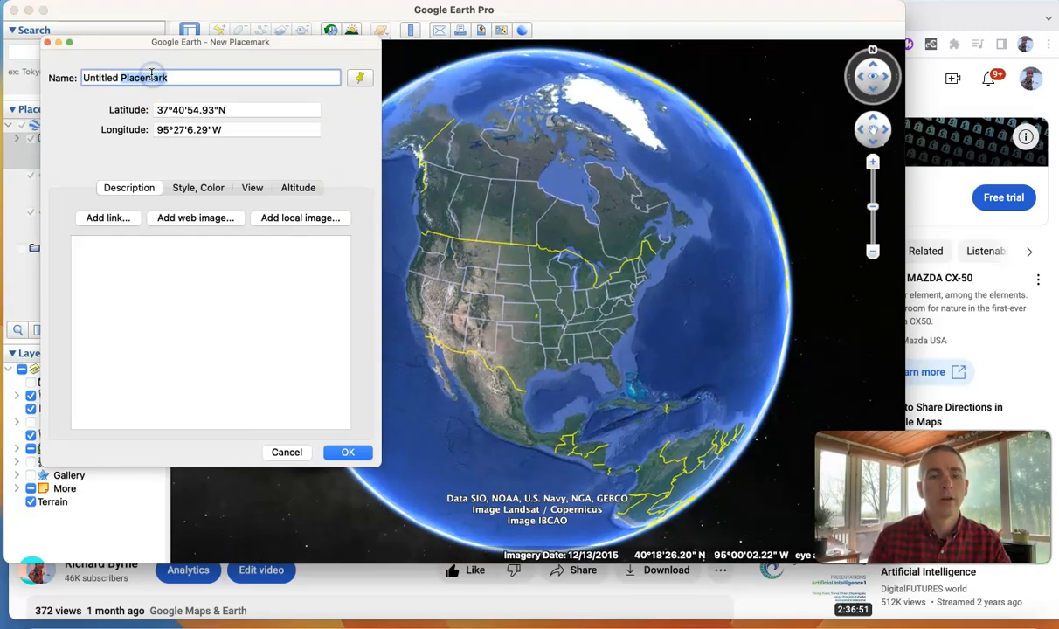
{"action": "type", "text": "Demo YouTube Video"}
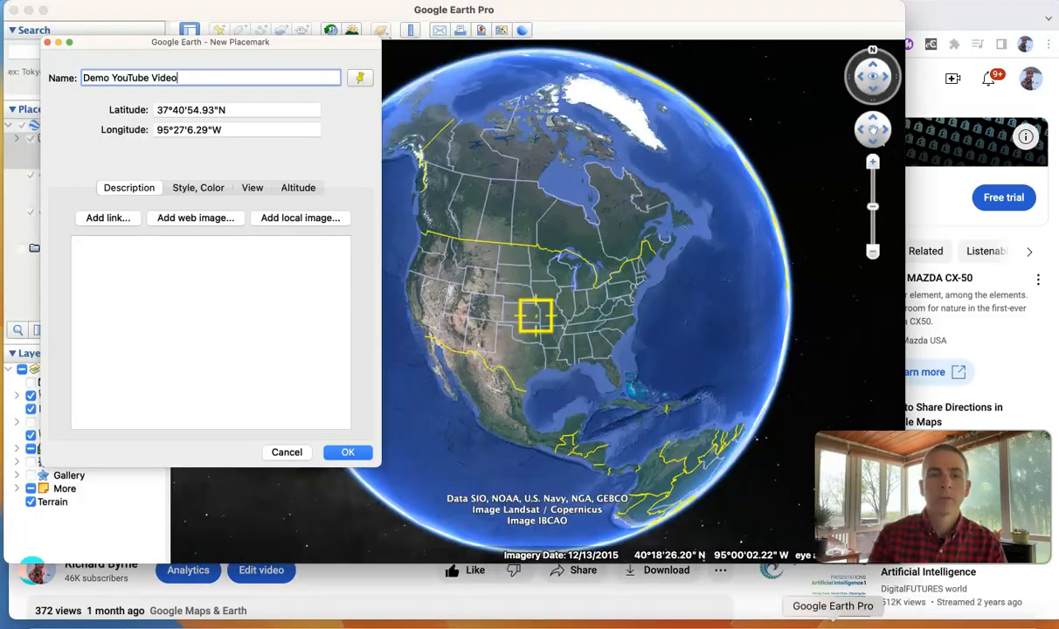
Link the YouTube URL in the description, save, and open the placemark's link
{"action": "left_click", "coordinate": [107, 218]}
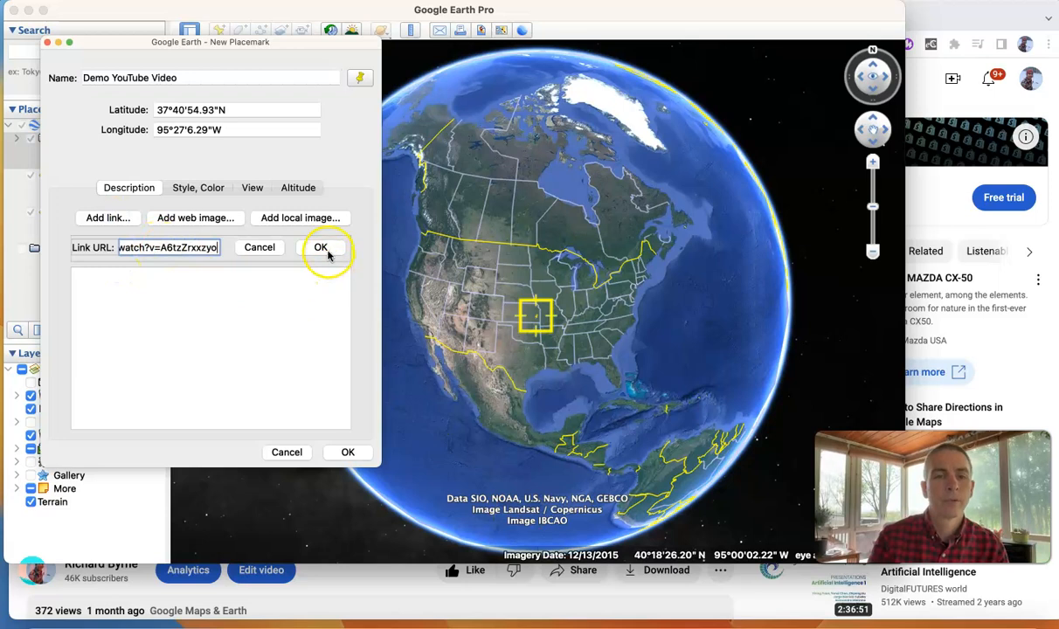
{"action": "left_click", "coordinate": [320, 247]}
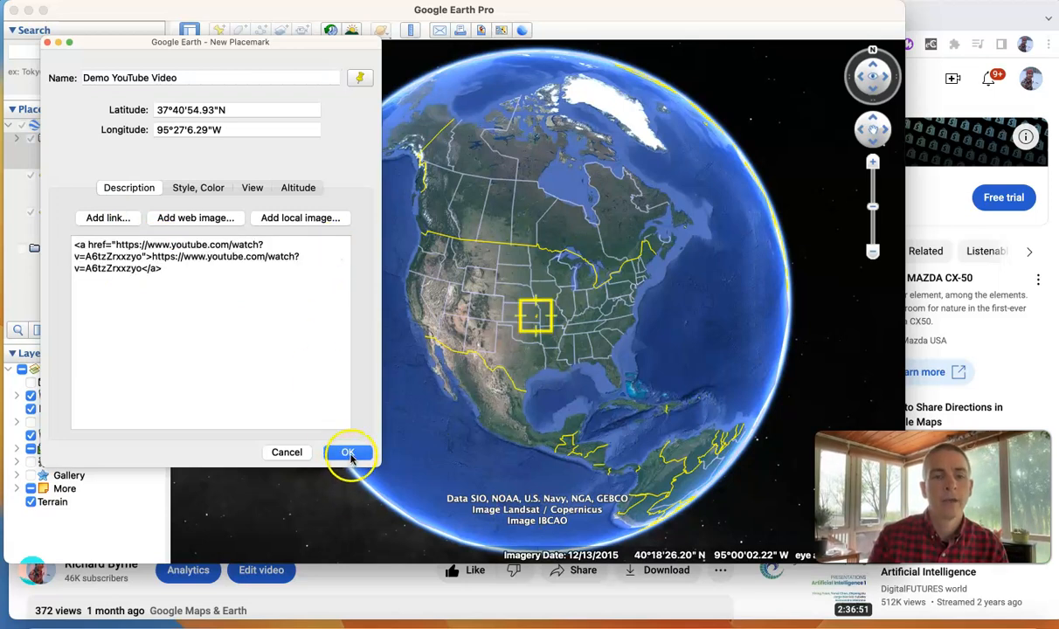
{"action": "left_click", "coordinate": [348, 453]}
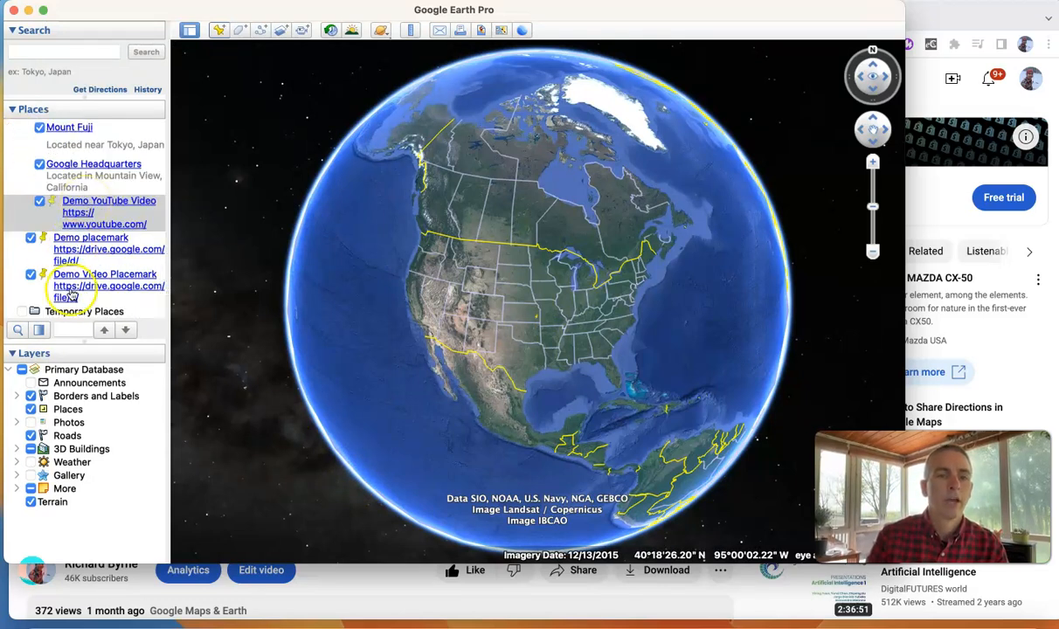
{"action": "left_click", "coordinate": [109, 211]}
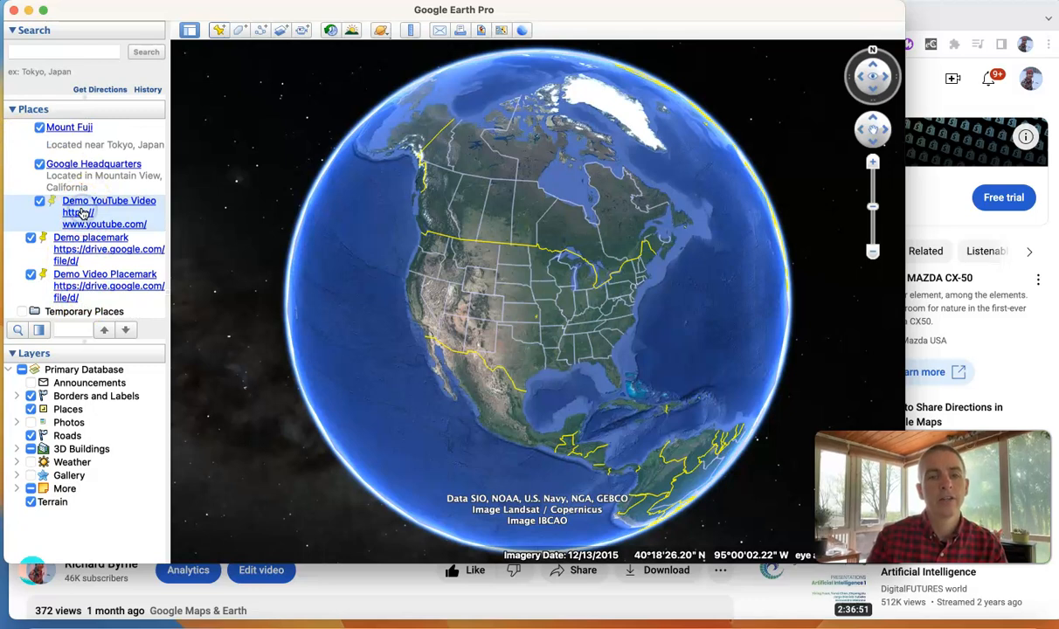